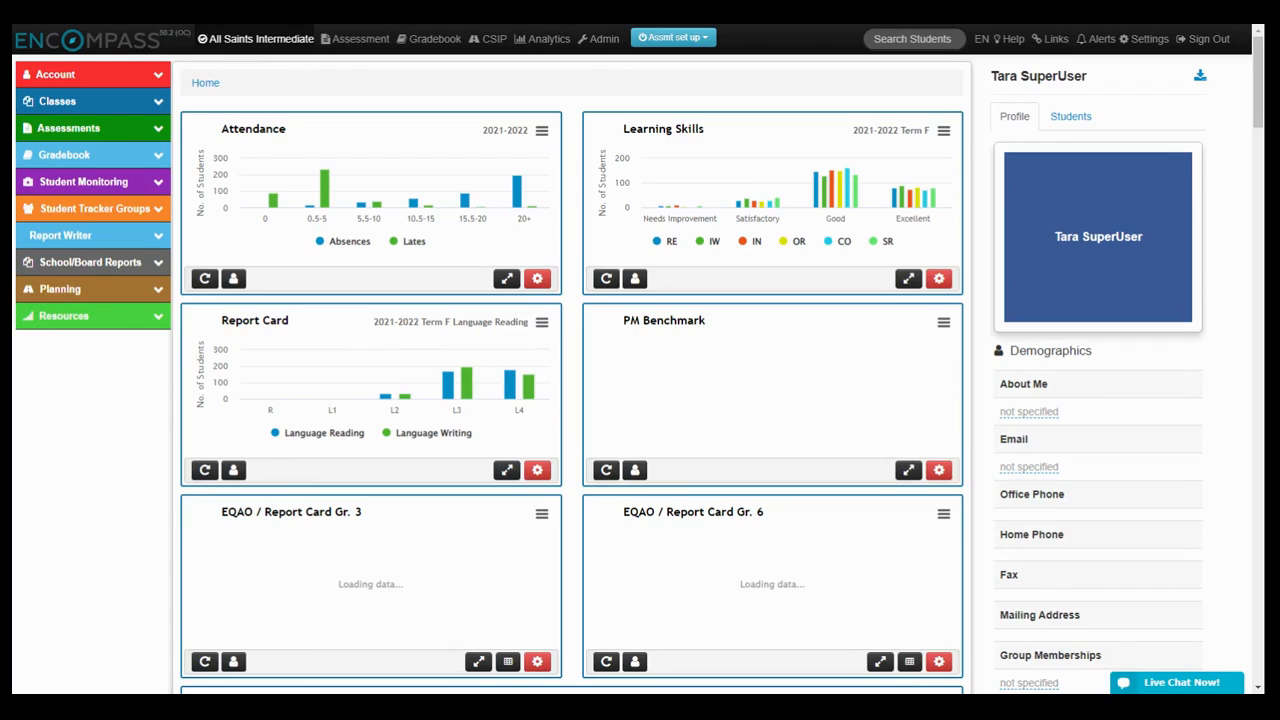
pyautogui.moveTo(280, 108)
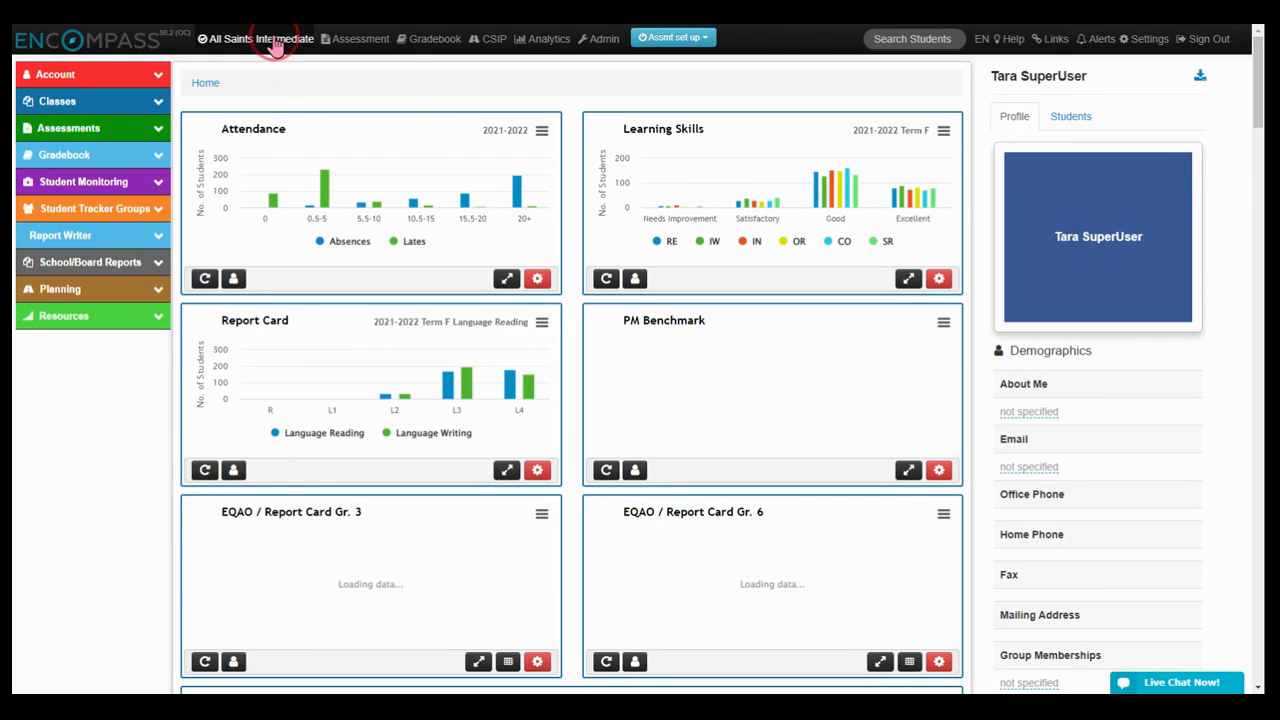
# - Confirm All Saints Intermediate School as the working school via Change School
pyautogui.click(258, 38)
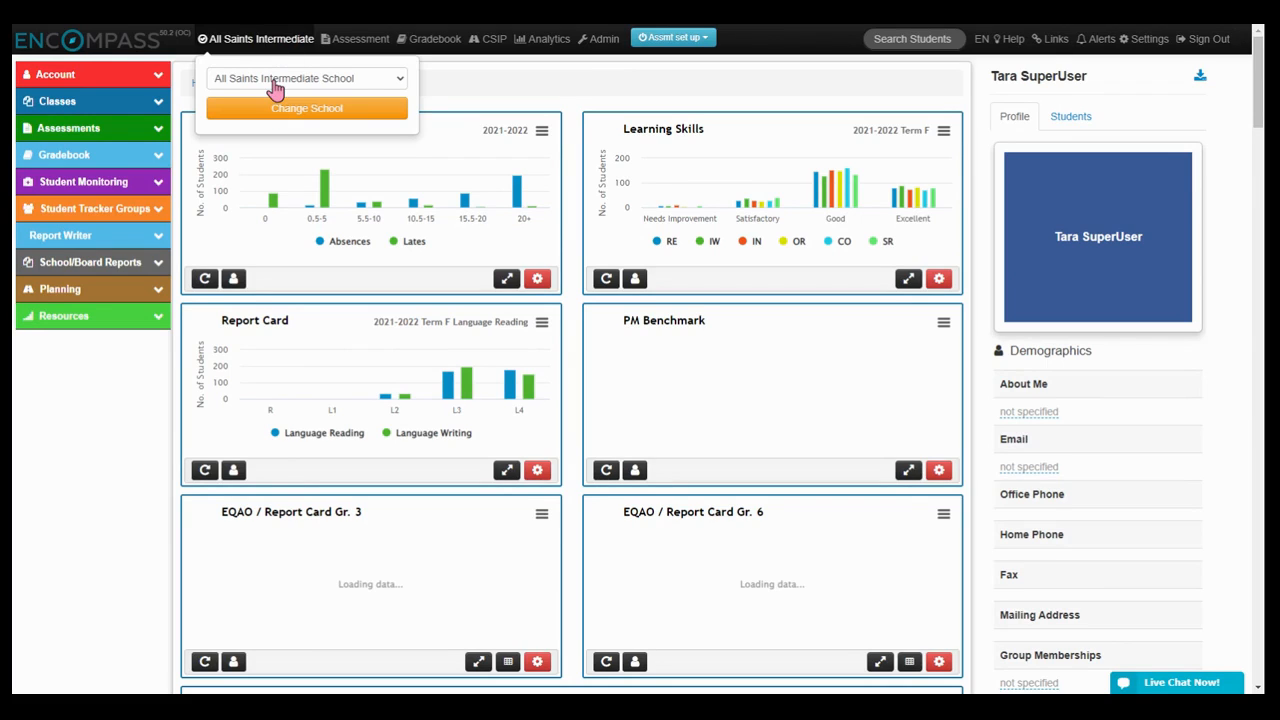
pyautogui.moveTo(278, 108)
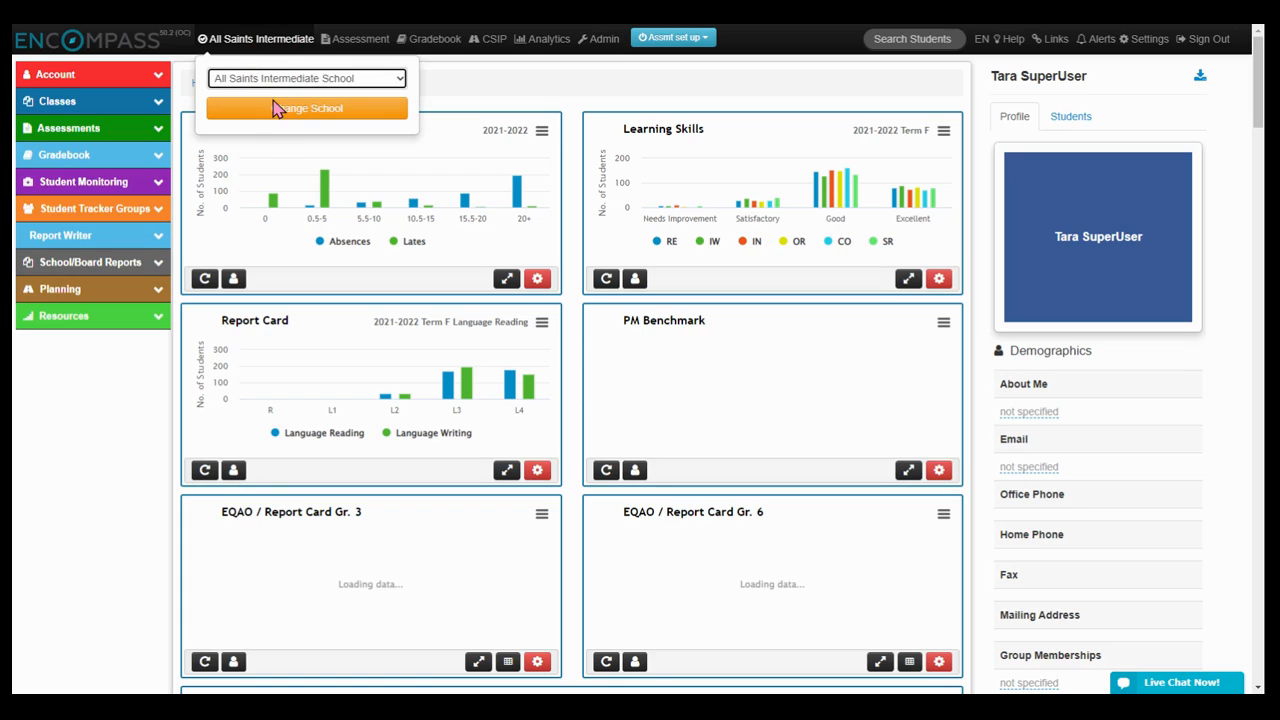
pyautogui.click(308, 108)
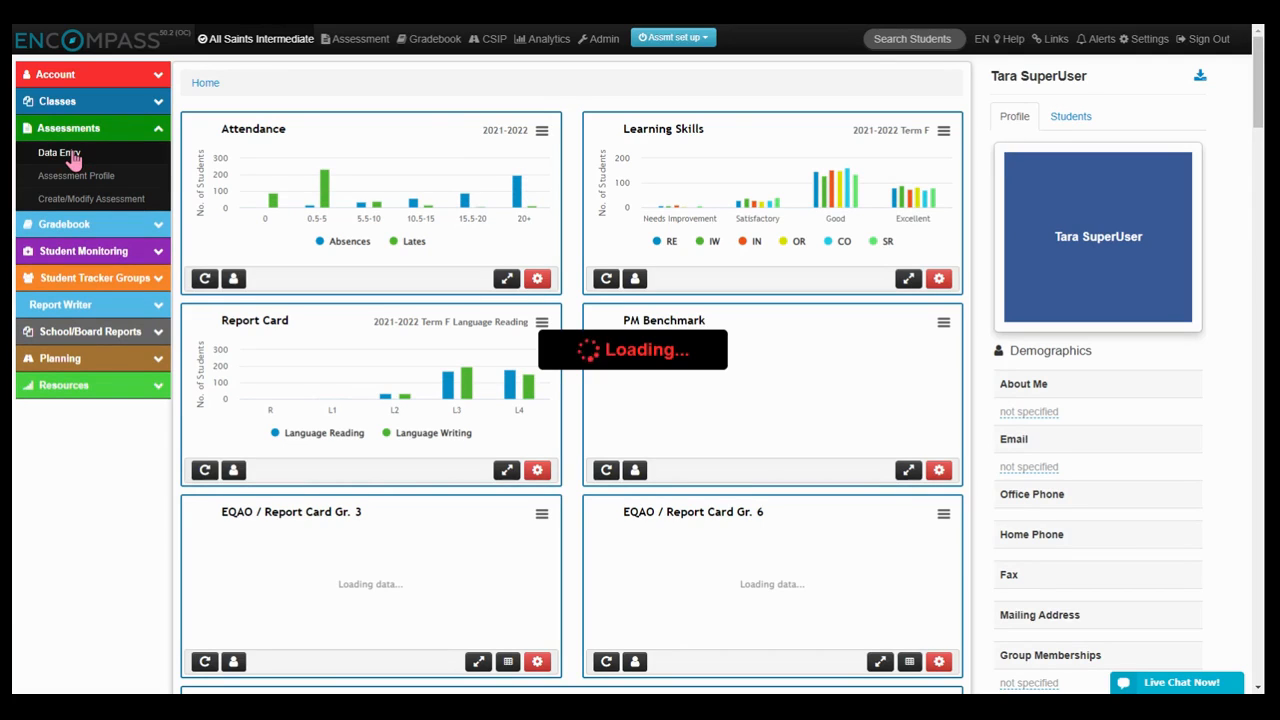
# - Go to Assessments Data Entry for the 2022-2023 school year
pyautogui.click(56, 152)
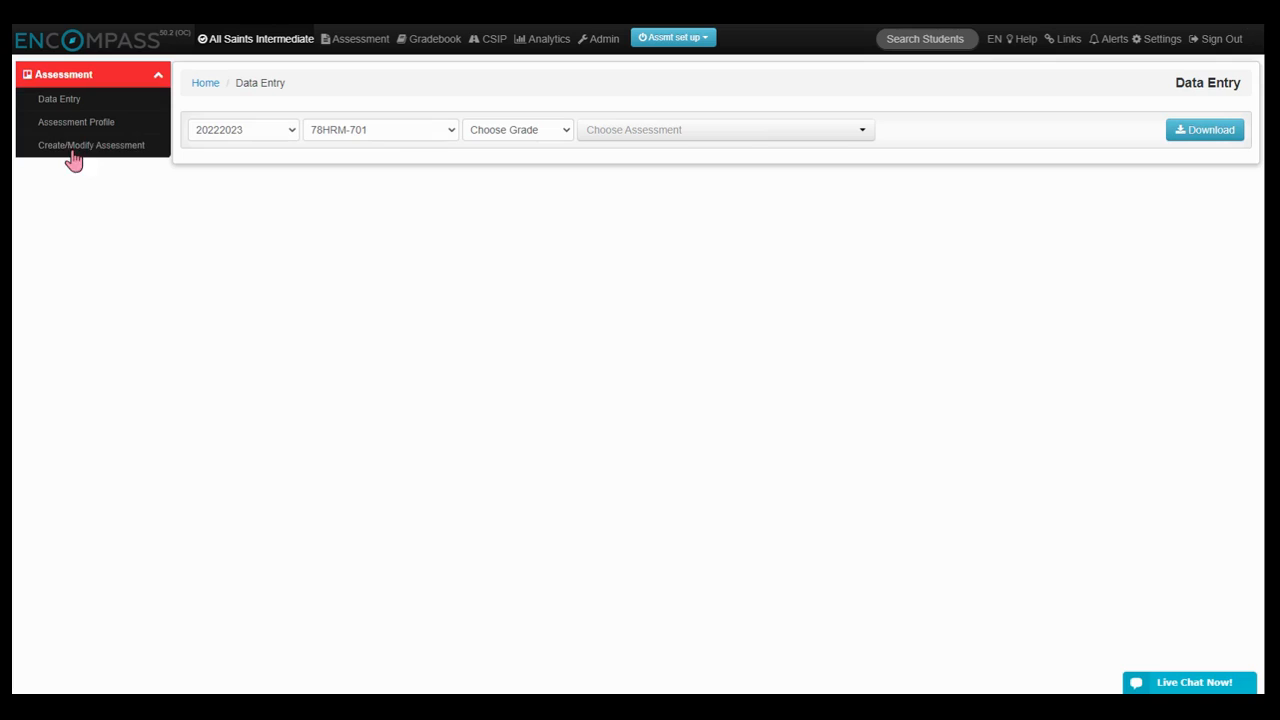
pyautogui.moveTo(380, 148)
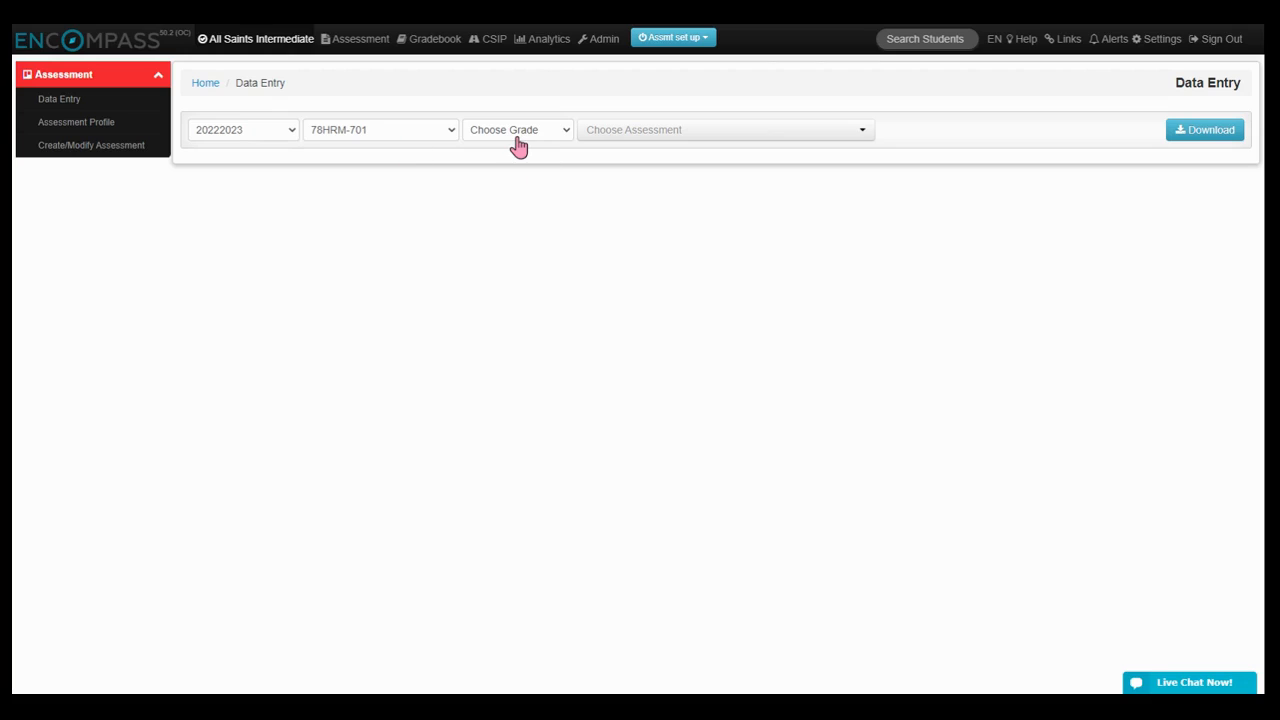
# - Choose grade 07 and the DIBELS Screener GR7 - Beginning assessment to load its score table
pyautogui.click(516, 128)
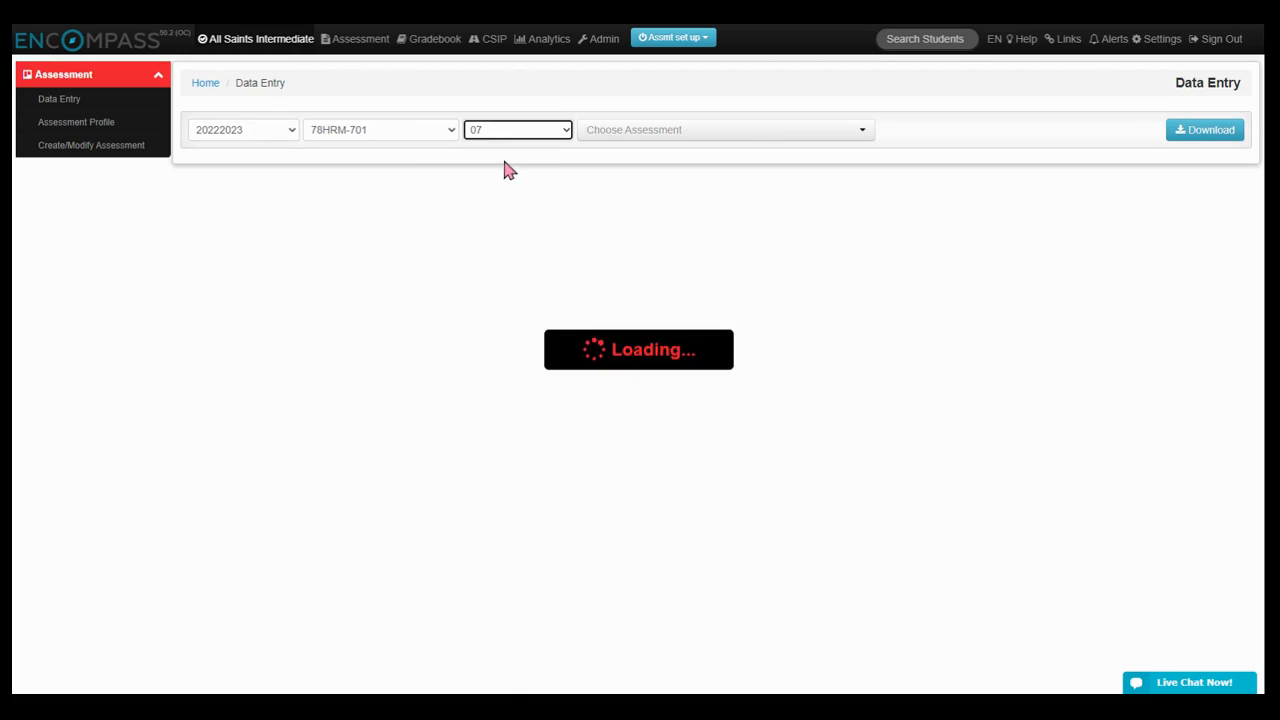
pyautogui.click(724, 128)
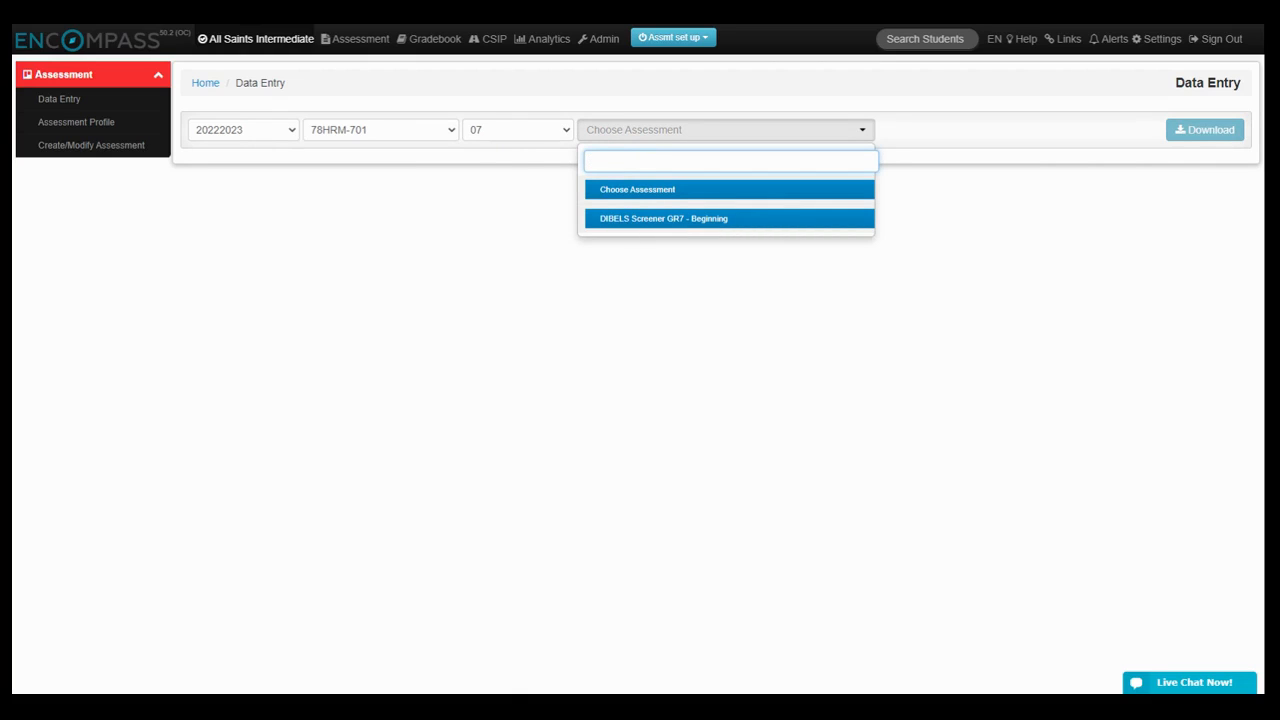
pyautogui.click(660, 218)
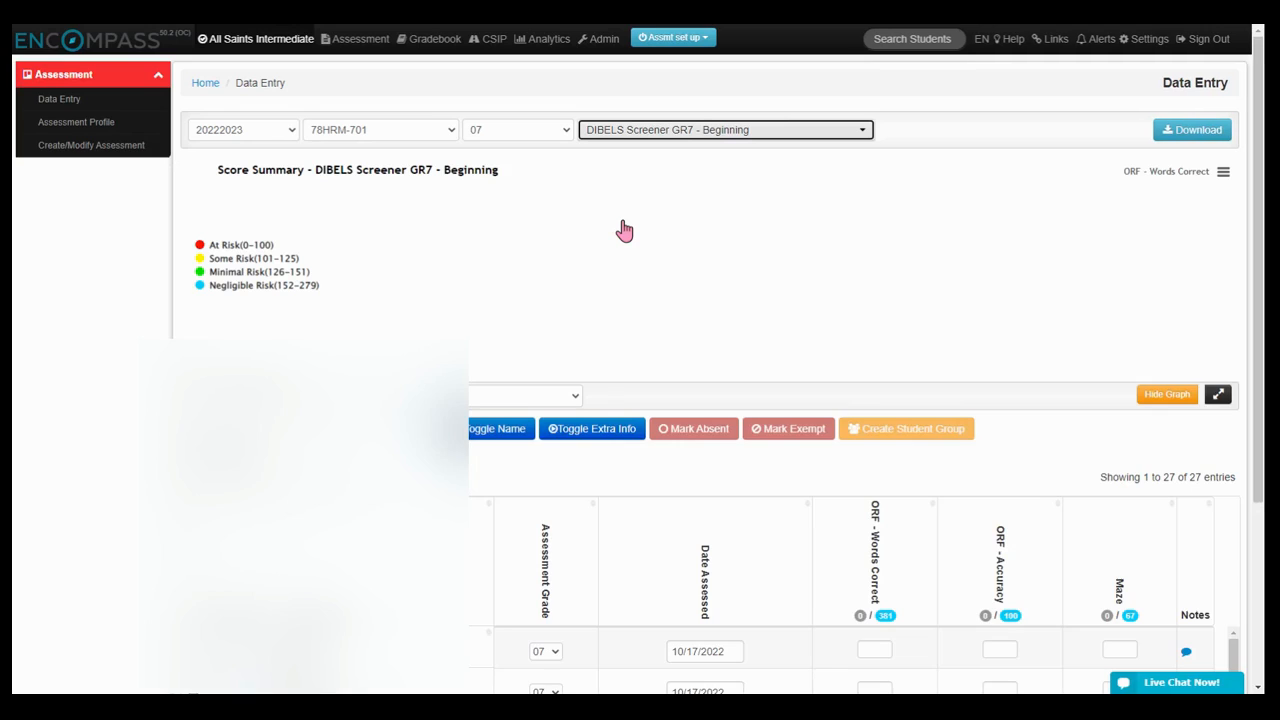
# - Scroll down to the student table where the first row's ORF and Maze scores are entered
pyautogui.scroll(-3)
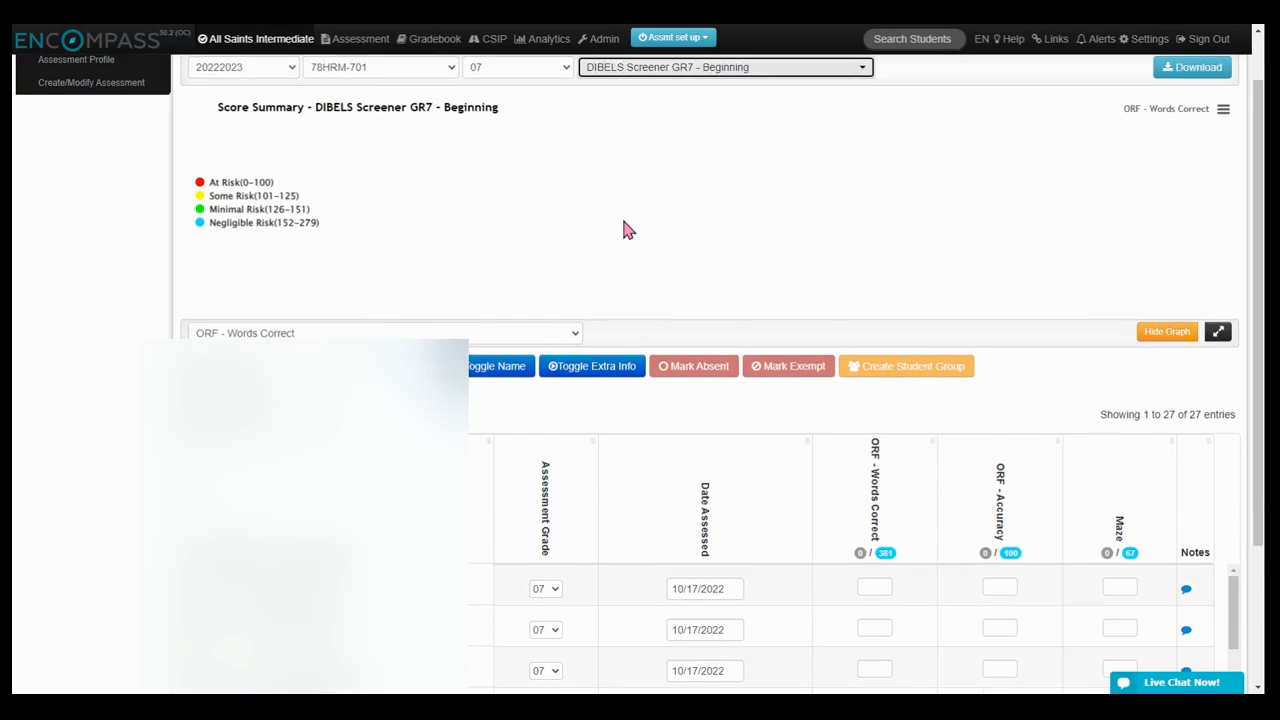
pyautogui.scroll(-3)
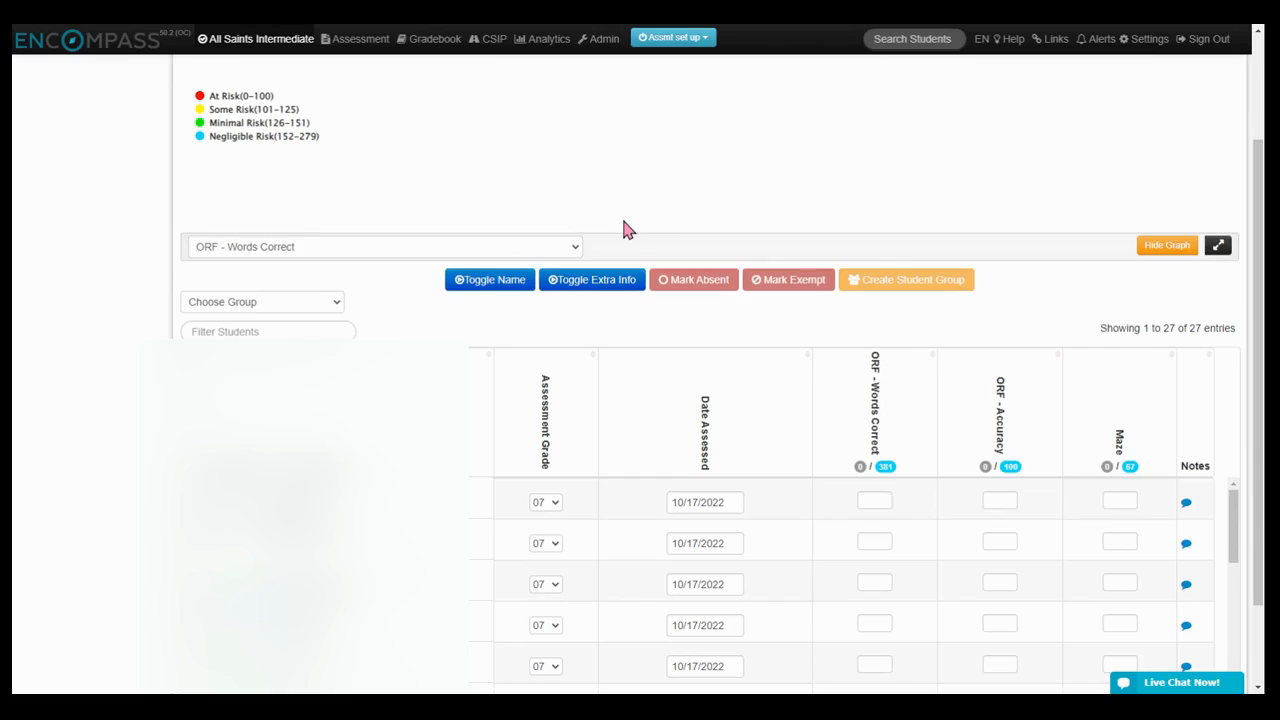
pyautogui.scroll(-3)
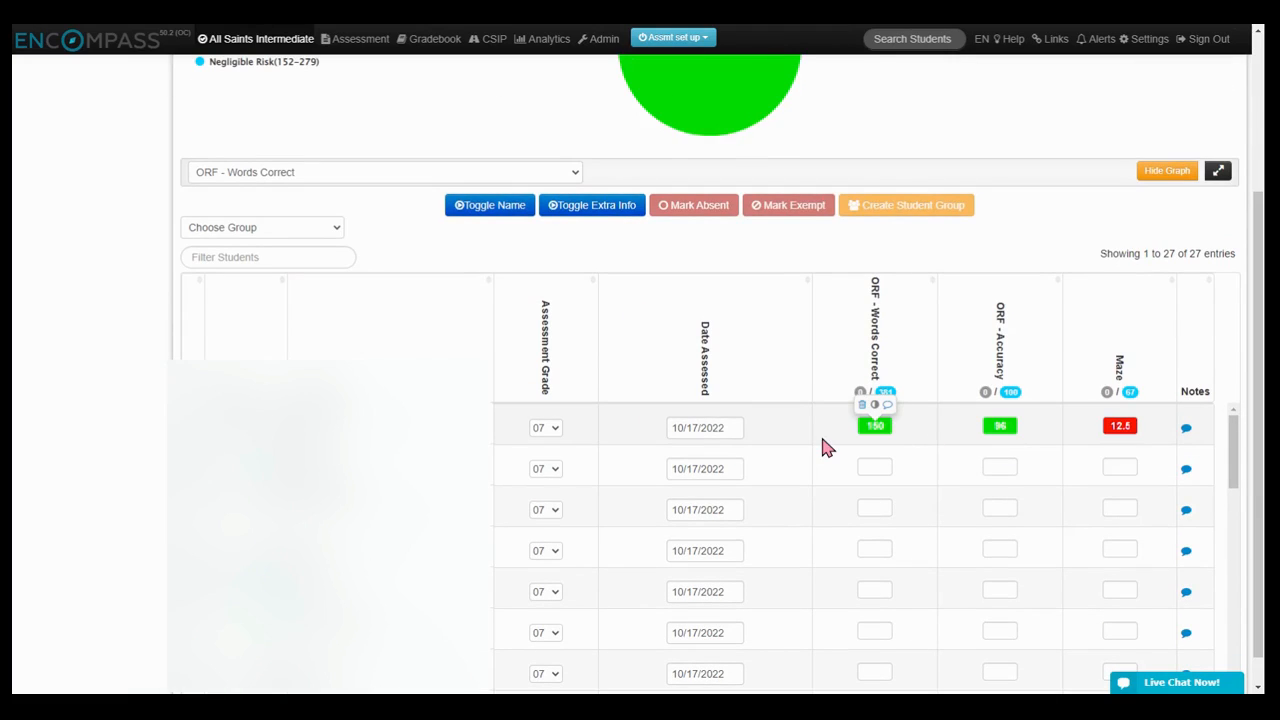
pyautogui.moveTo(828, 442)
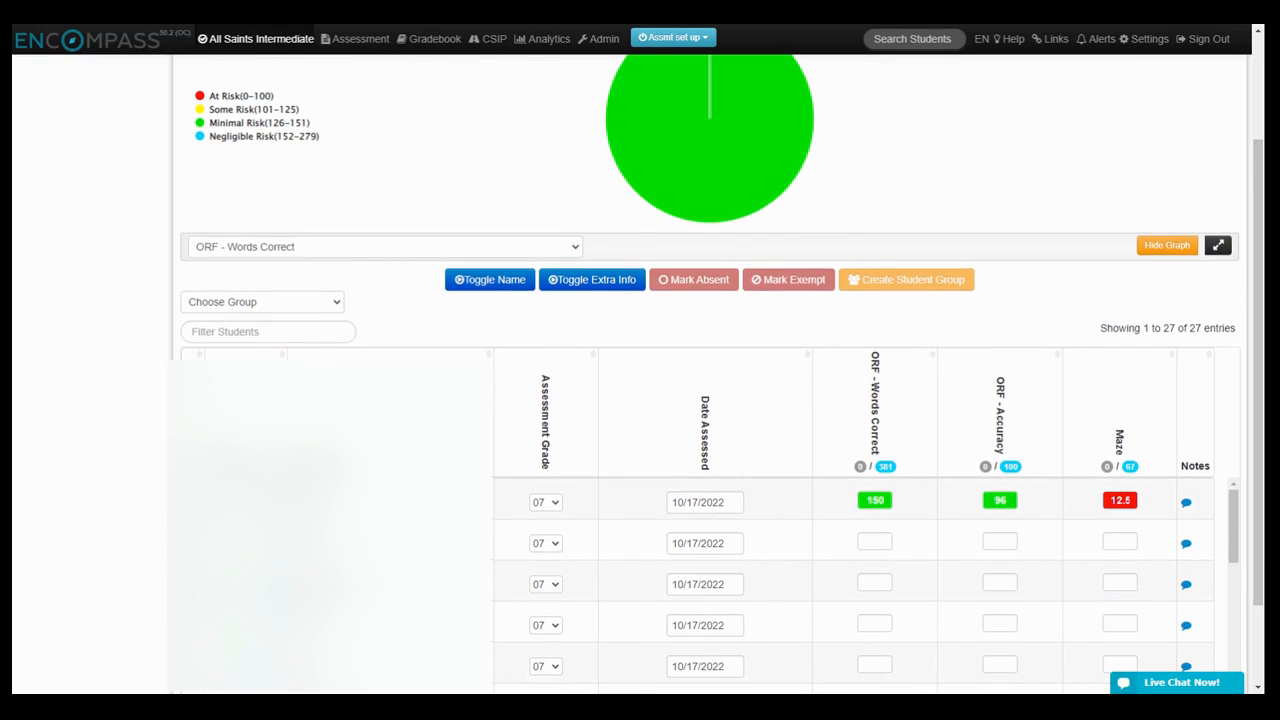
pyautogui.moveTo(480, 248)
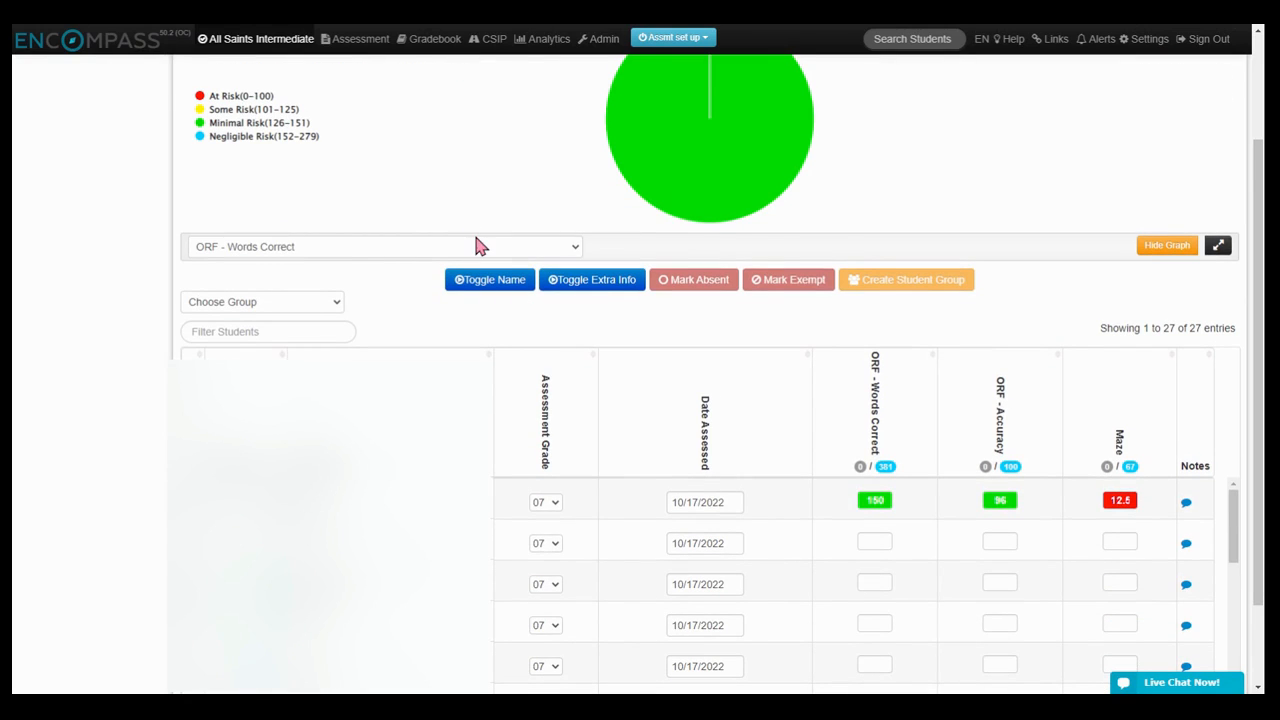
# - Switch the summary chart measure to ORF - Accuracy, then to Maze with its risk bands
pyautogui.click(380, 246)
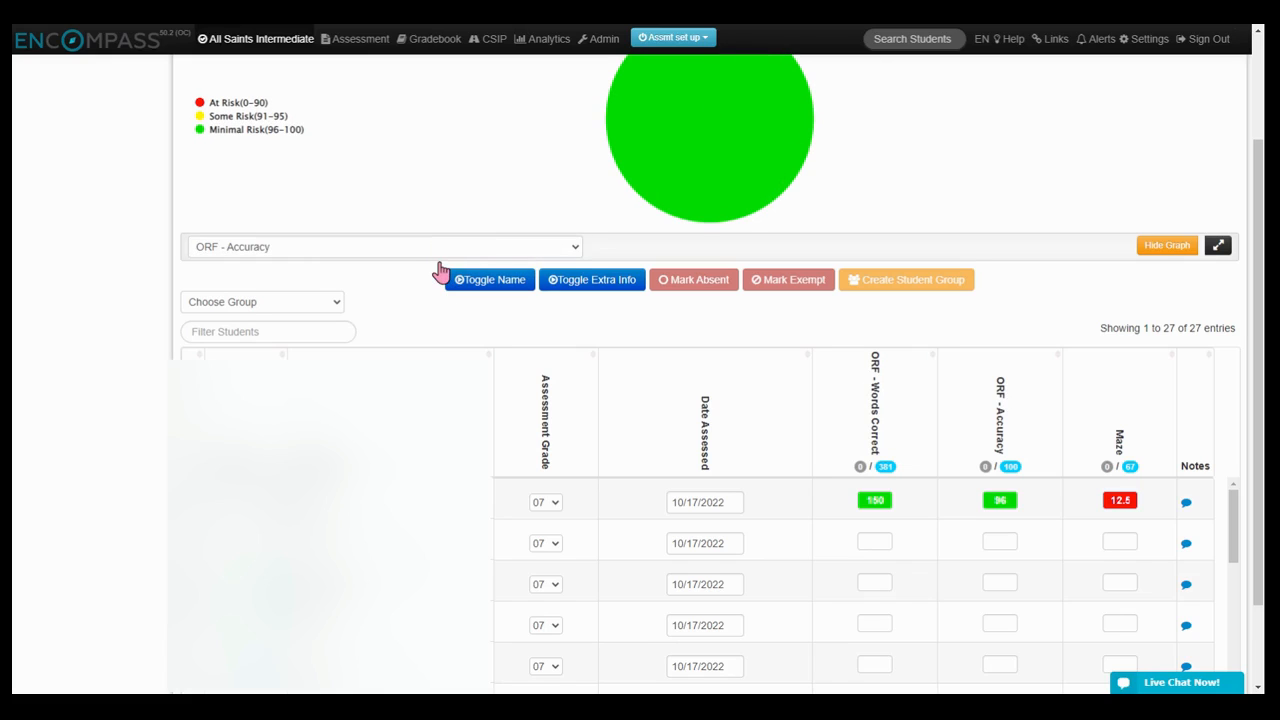
pyautogui.click(380, 246)
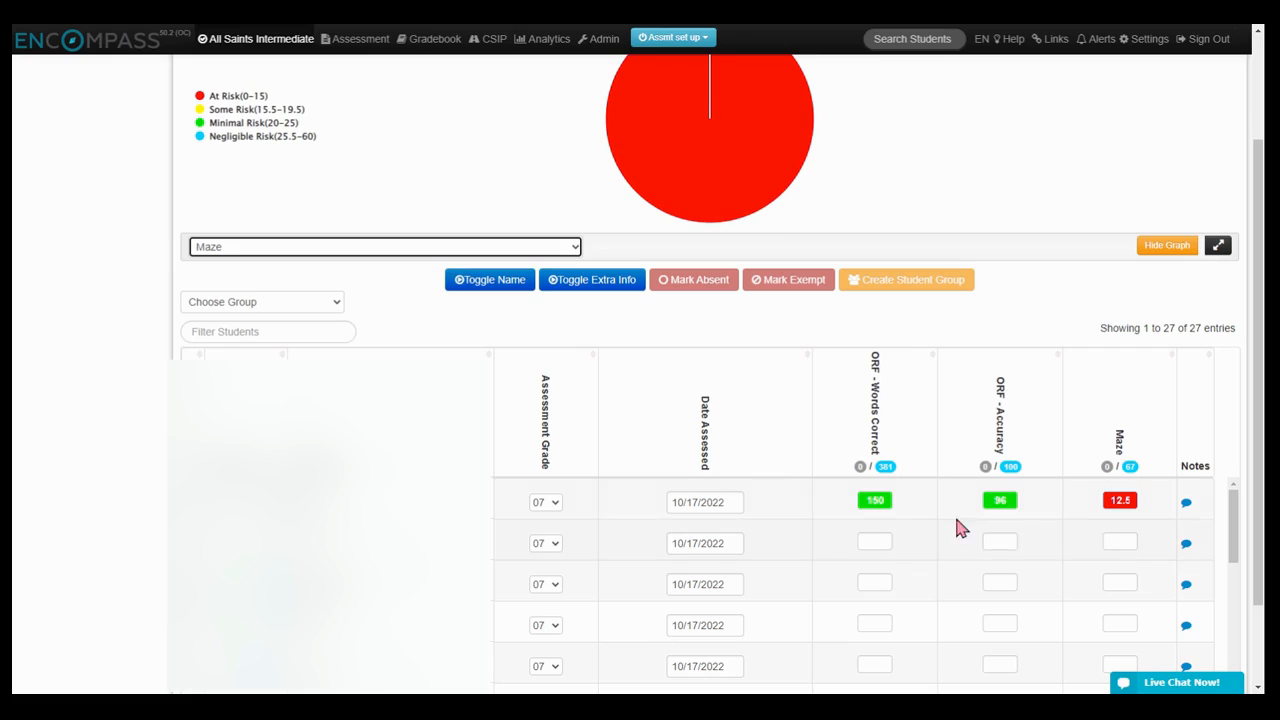
pyautogui.click(874, 500)
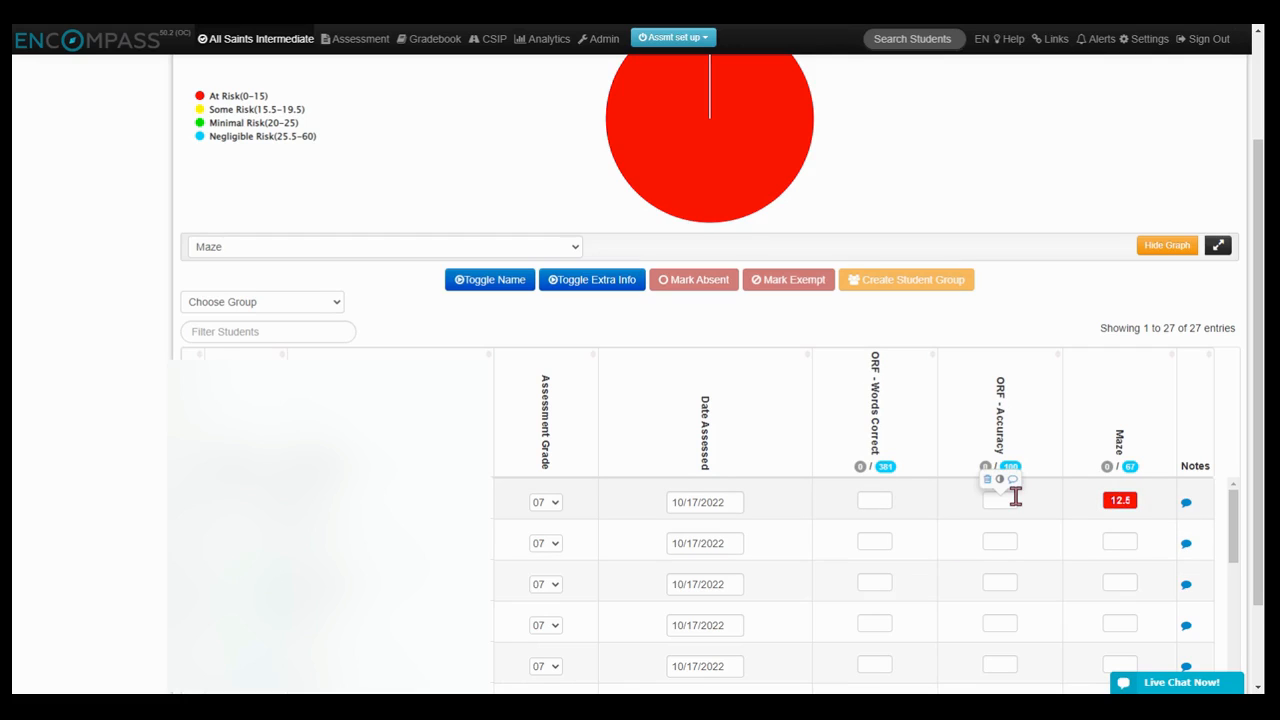
pyautogui.moveTo(1140, 532)
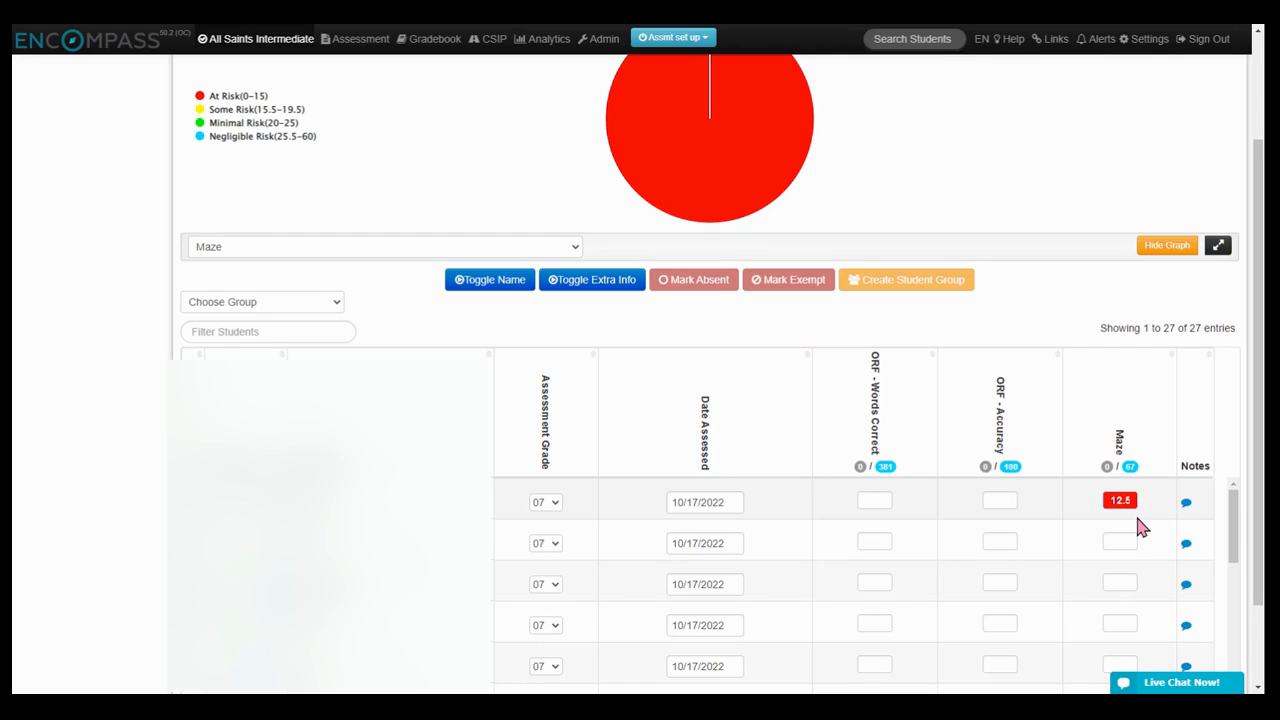